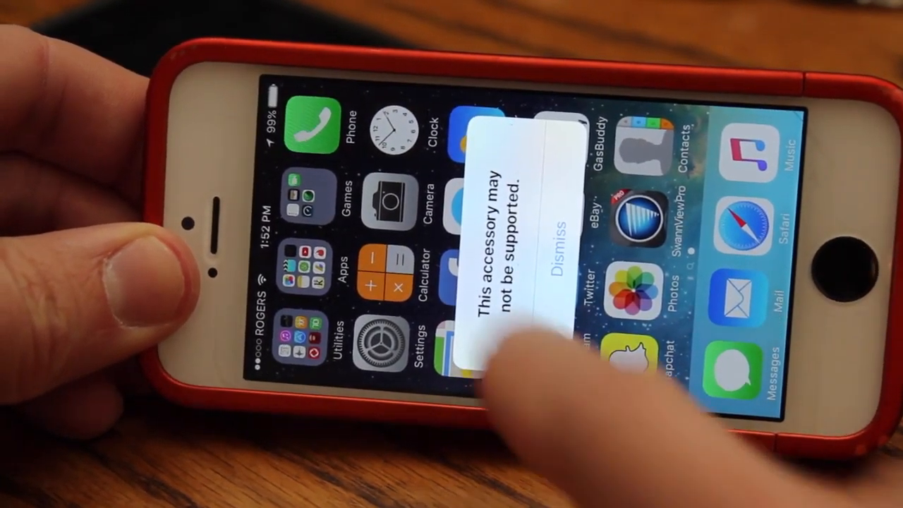
Step: Dismiss the 'This accessory may not be supported' alert to reveal the home screen icons
{"action": "left_click", "coordinate": [558, 244]}
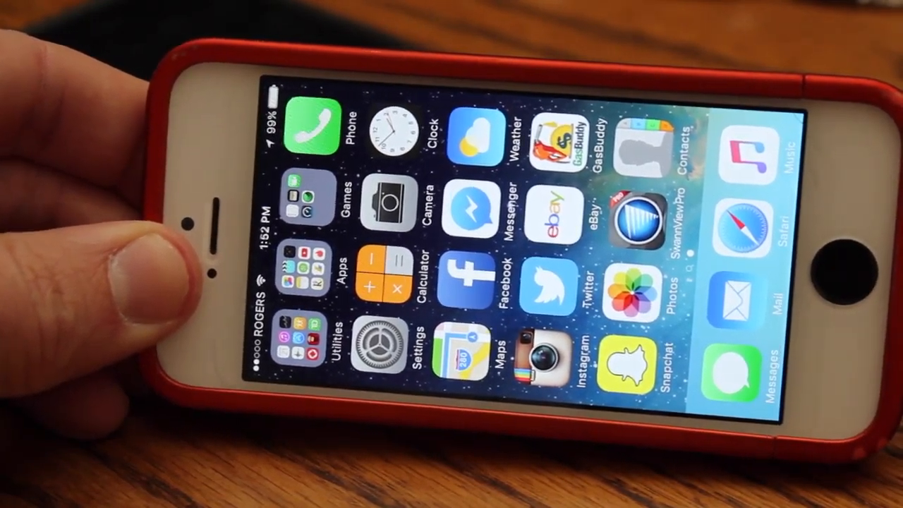